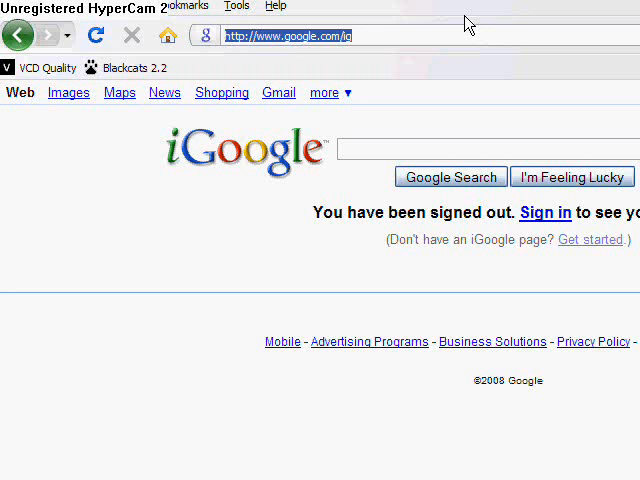
{"action": "mouse_move", "coordinate": [448, 92]}
{"action": "type", "text": "about:conf"}
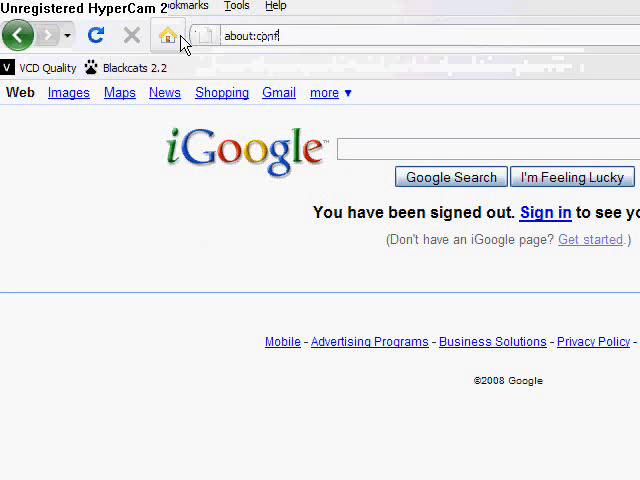
Step: Accept the about:config warranty warning to reveal the advanced preferences list
{"action": "type", "text": "igi"}
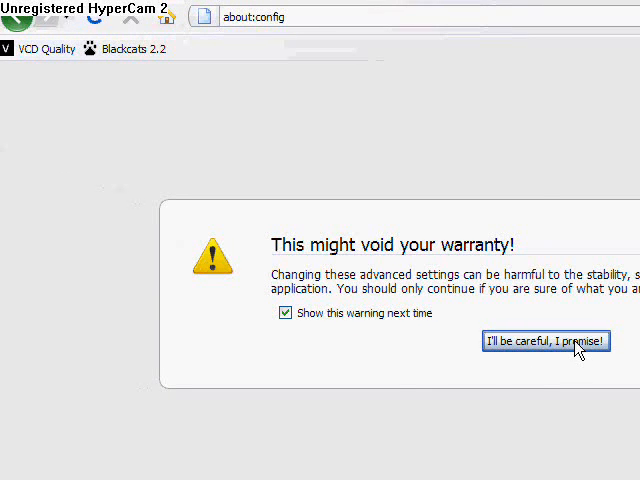
{"action": "left_click", "coordinate": [546, 340]}
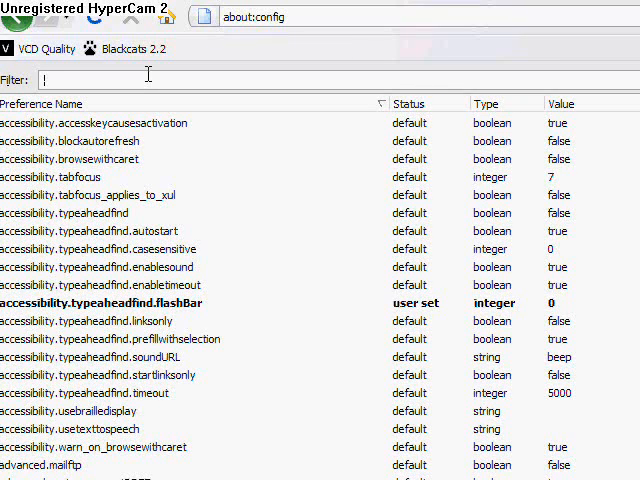
Step: Filter preferences by 'pip', toggle network.http.pipelining off then back to true, and select maxrequests
{"action": "type", "text": "pip"}
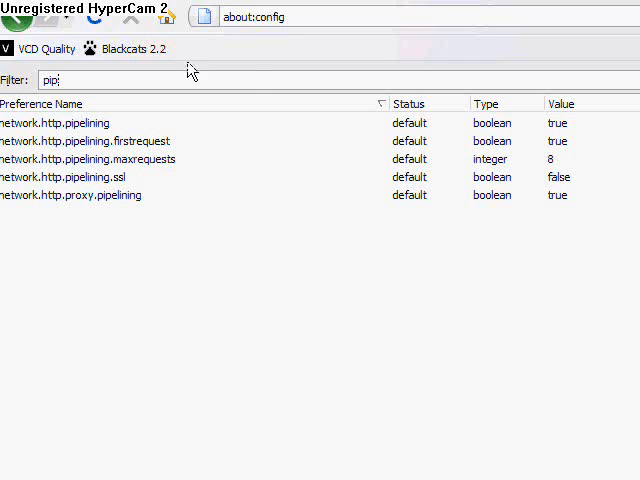
{"action": "left_click", "coordinate": [88, 160]}
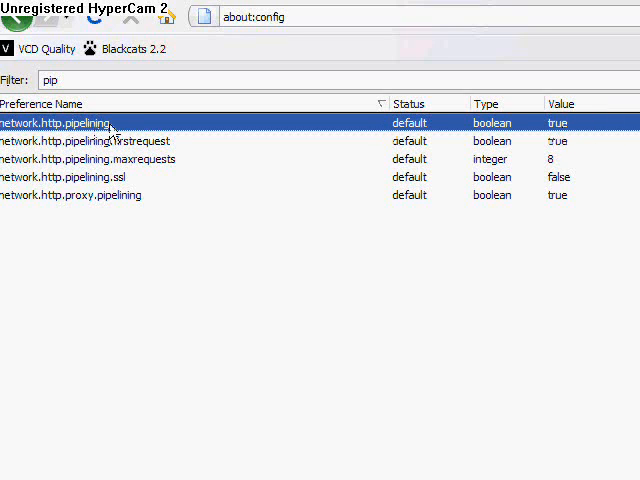
{"action": "double_click", "coordinate": [64, 122]}
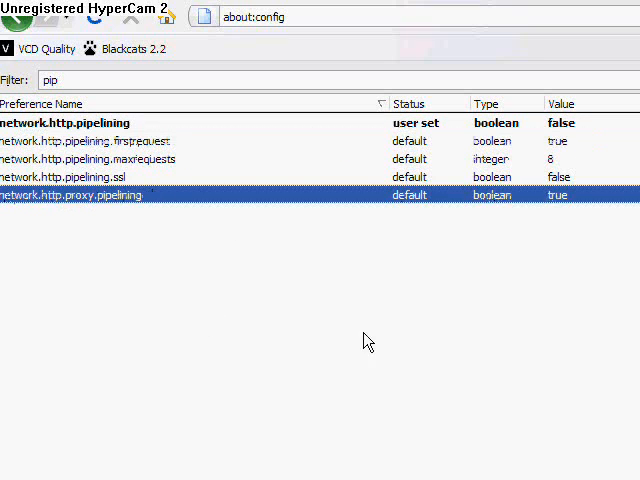
{"action": "double_click", "coordinate": [64, 122]}
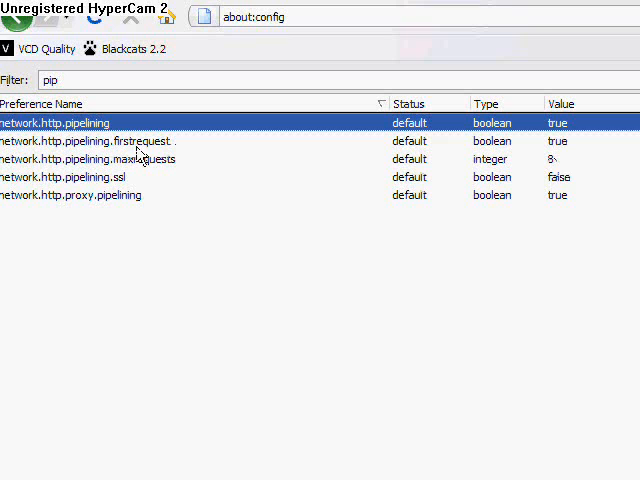
{"action": "left_click", "coordinate": [90, 160]}
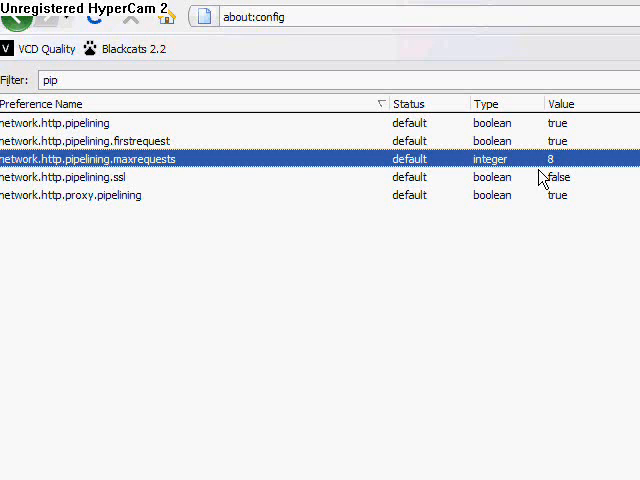
Step: Keep network.http.pipelining.maxrequests at 8 and clear the filter to list all preferences
{"action": "double_click", "coordinate": [88, 160]}
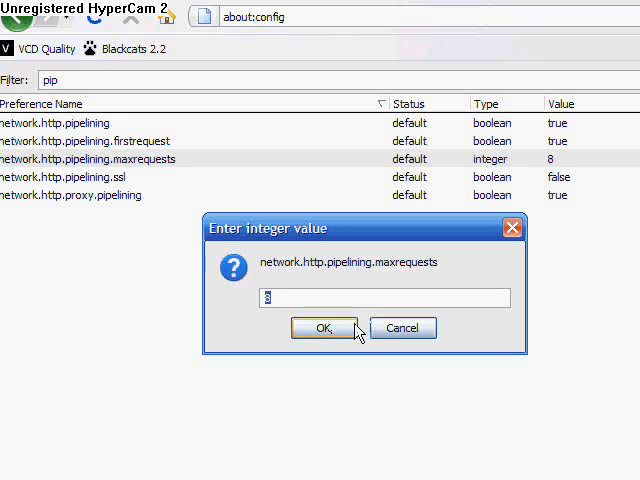
{"action": "left_click", "coordinate": [324, 328]}
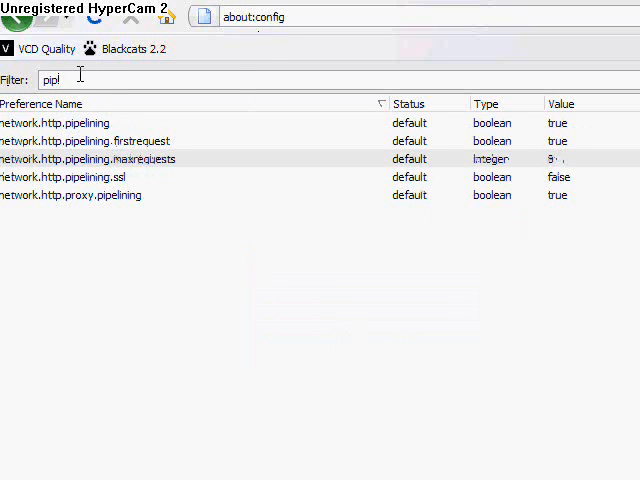
{"action": "key", "text": "BackSpace"}
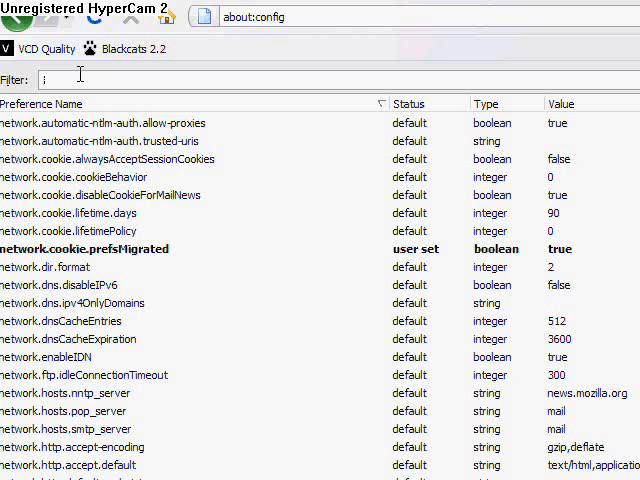
Step: Filter by 'max' and set network.http.max-connections to 80, then reopen it and adjust the value
{"action": "type", "text": "max"}
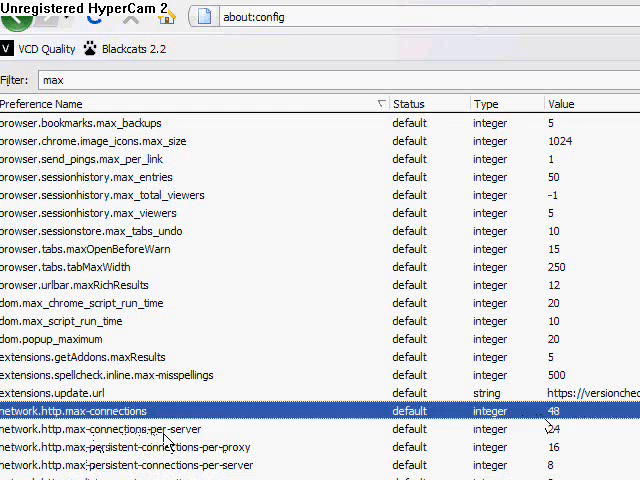
{"action": "double_click", "coordinate": [76, 412]}
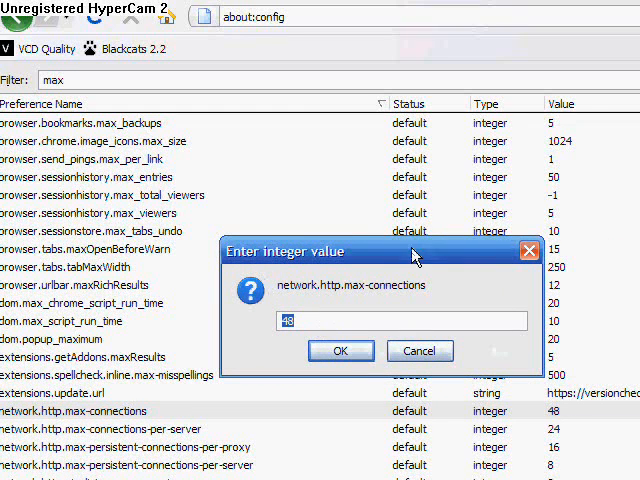
{"action": "left_click_drag", "start_coordinate": [416, 252], "coordinate": [500, 348]}
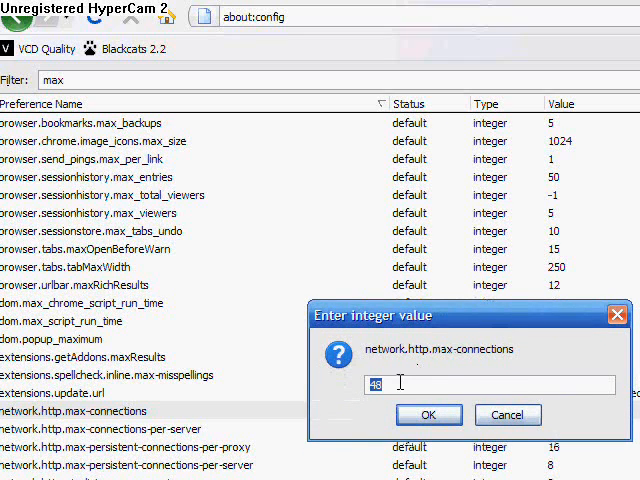
{"action": "type", "text": "80"}
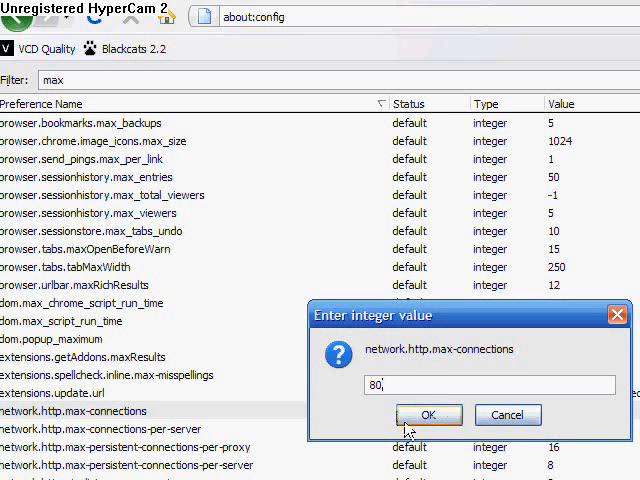
{"action": "left_click", "coordinate": [428, 414]}
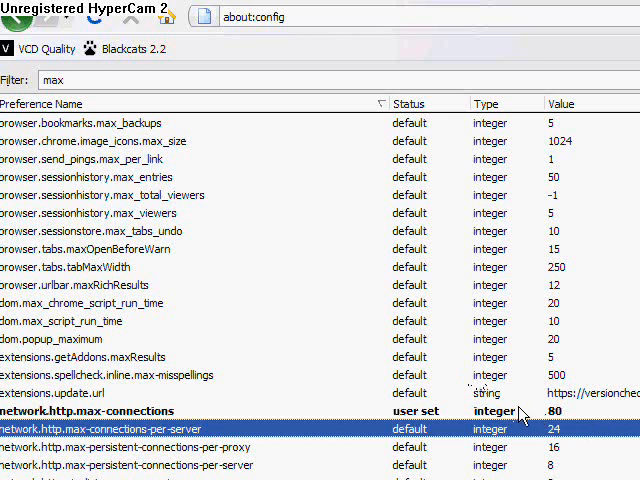
{"action": "double_click", "coordinate": [90, 412]}
{"action": "type", "text": "5"}
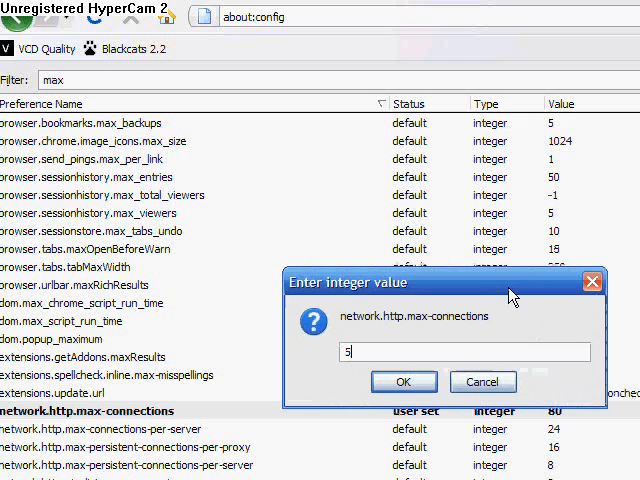
{"action": "left_click", "coordinate": [404, 380]}
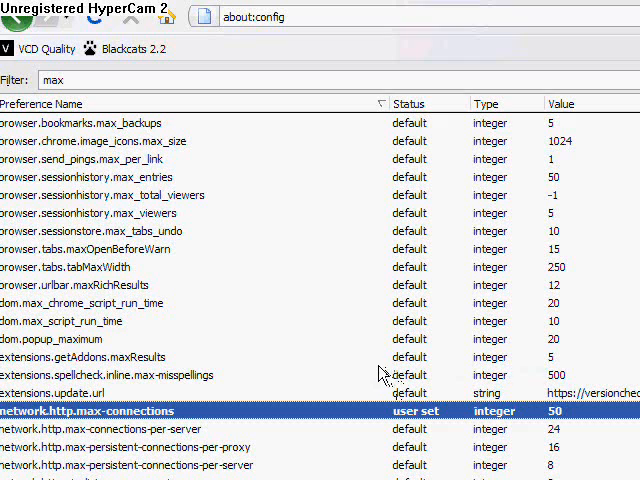
{"action": "mouse_move", "coordinate": [150, 130]}
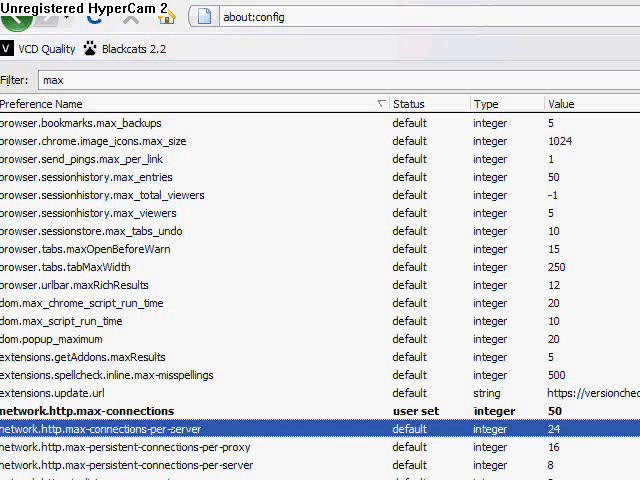
{"action": "mouse_move", "coordinate": [384, 10]}
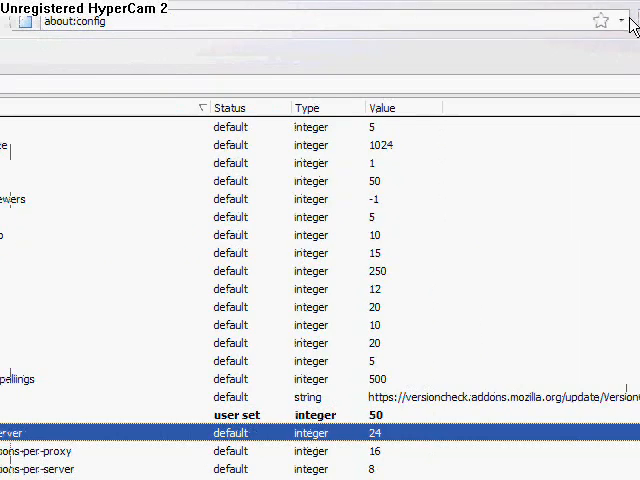
Step: Recall the 'ericaleigh' YouTube channel from history via the location bar and browse it
{"action": "left_click", "coordinate": [76, 20]}
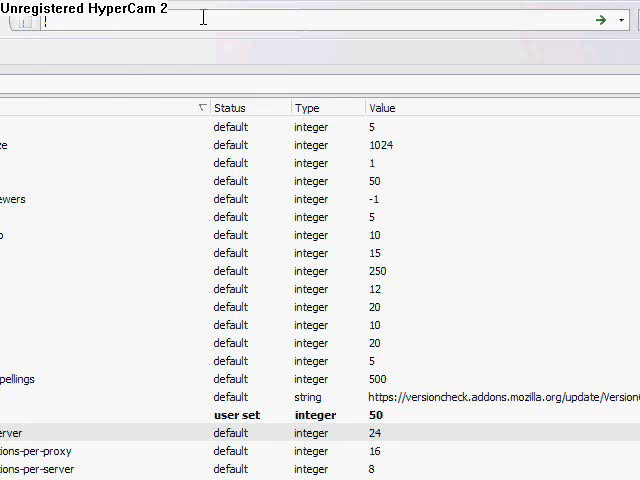
{"action": "type", "text": "ericaleigh777.blogspot.com"}
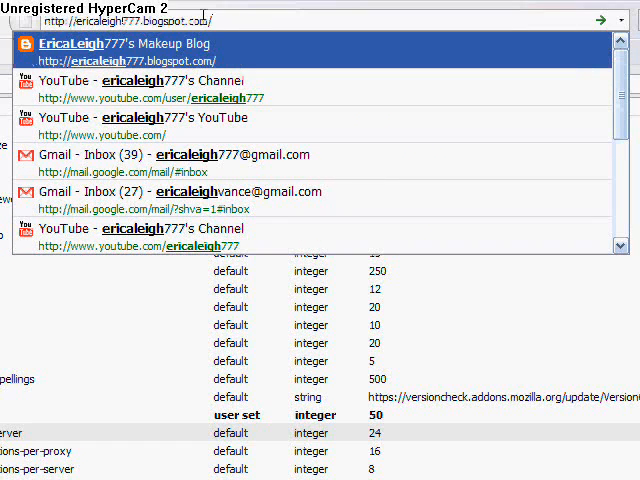
{"action": "type", "text": "/www.youtube.com/user"}
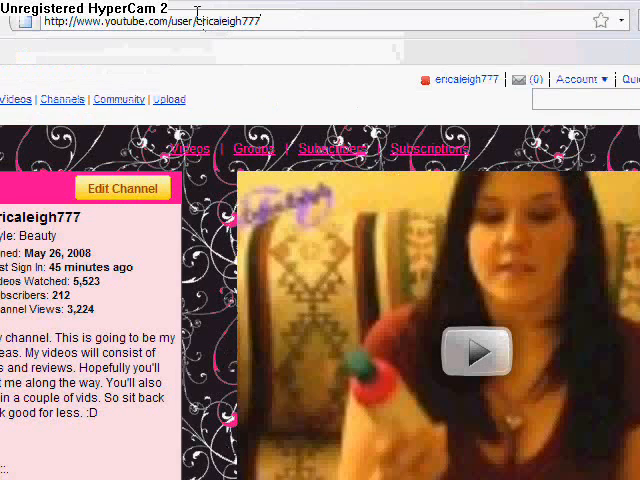
{"action": "scroll", "scroll_direction": "down", "scroll_amount": 3}
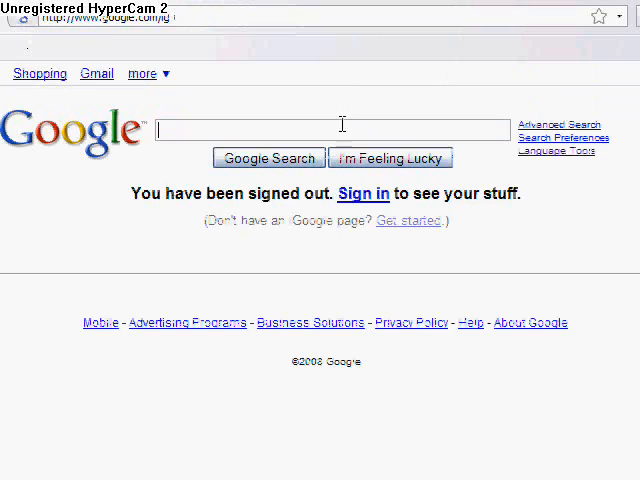
Step: Add a keyword bookmark for Google's search box named 'google' with keyword 'g'
{"action": "right_click", "coordinate": [340, 128]}
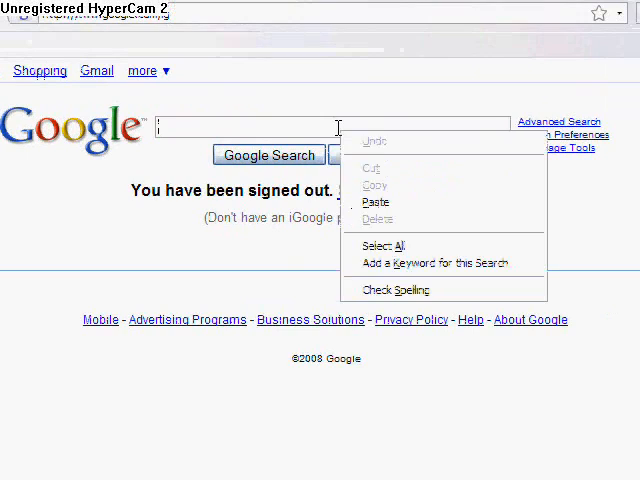
{"action": "mouse_move", "coordinate": [398, 290]}
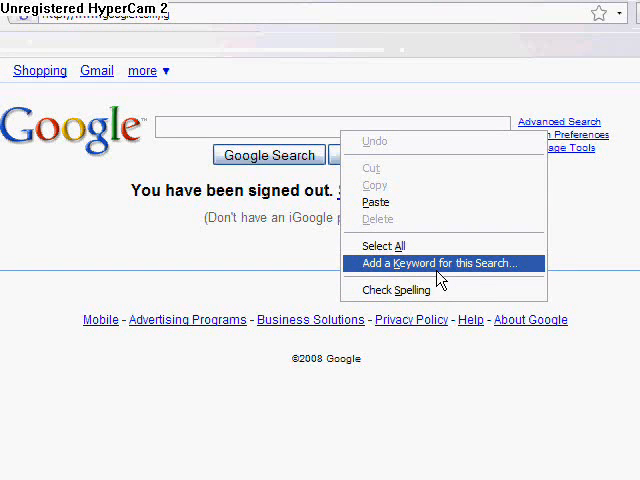
{"action": "left_click", "coordinate": [436, 264]}
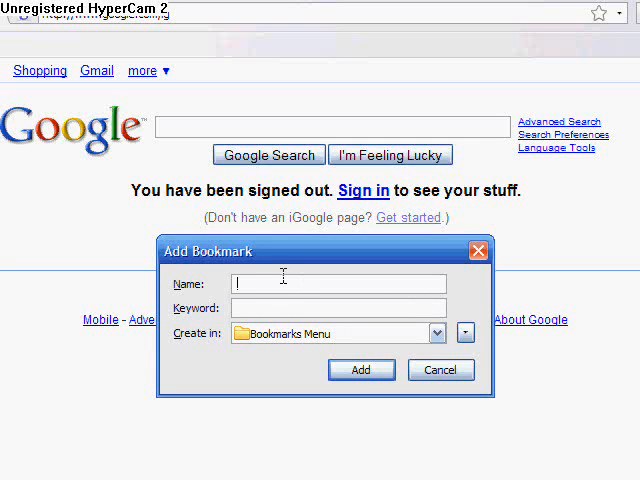
{"action": "type", "text": "google"}
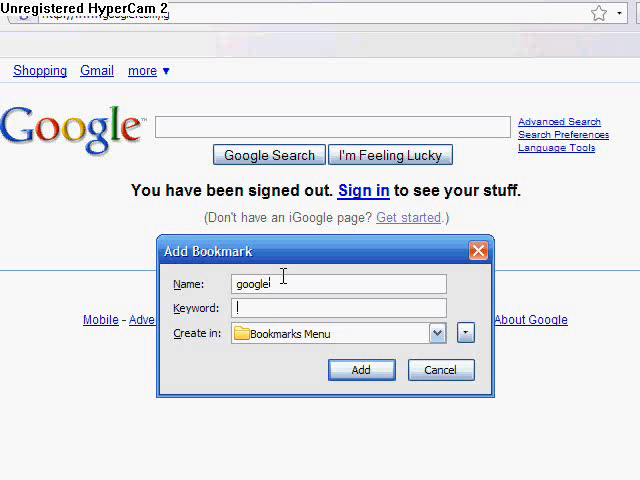
{"action": "type", "text": "g"}
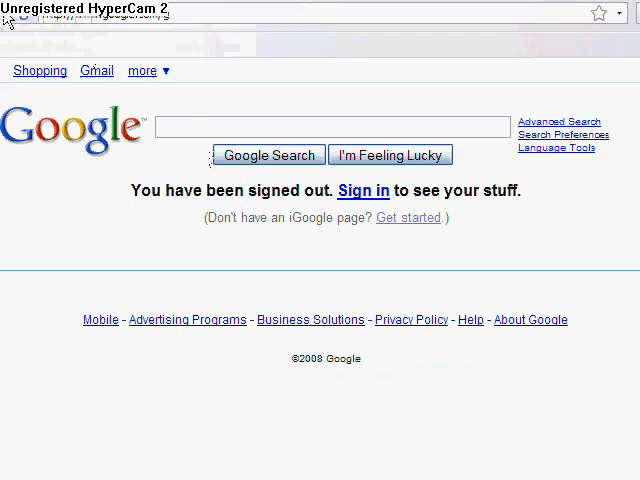
Step: Search Google for 'cheese' from the location bar using the new 'g' keyword
{"action": "left_click", "coordinate": [620, 12]}
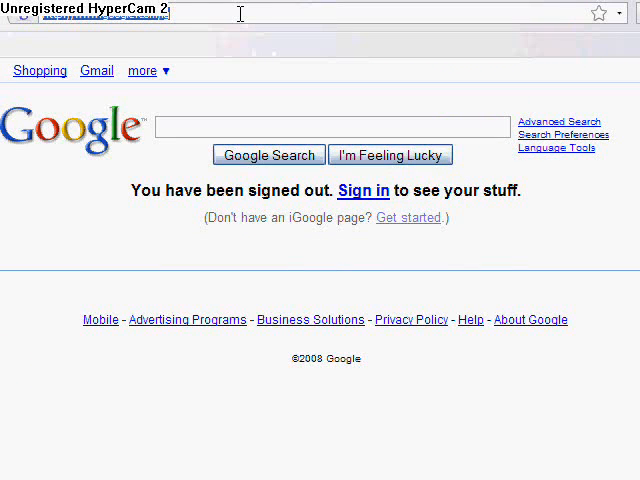
{"action": "left_click", "coordinate": [240, 12]}
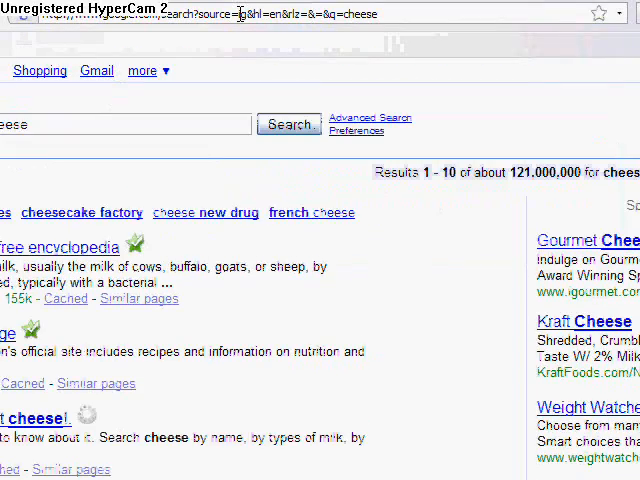
{"action": "scroll", "scroll_direction": "down", "scroll_amount": 3}
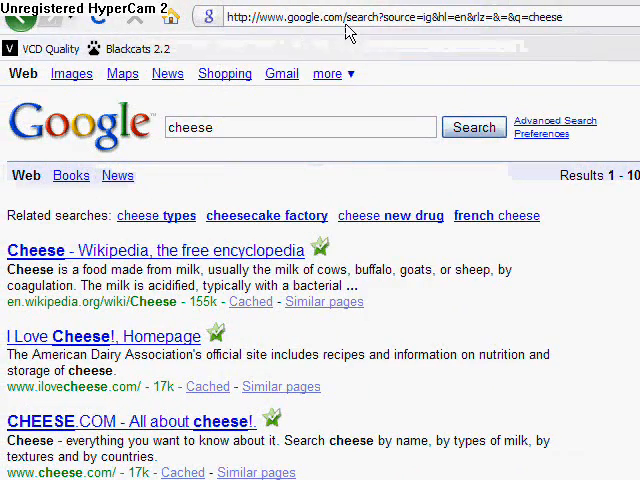
Step: Zoom the cheese results page in with Ctrl+scroll so the text appears larger
{"action": "scroll", "scroll_direction": "right", "scroll_amount": 3}
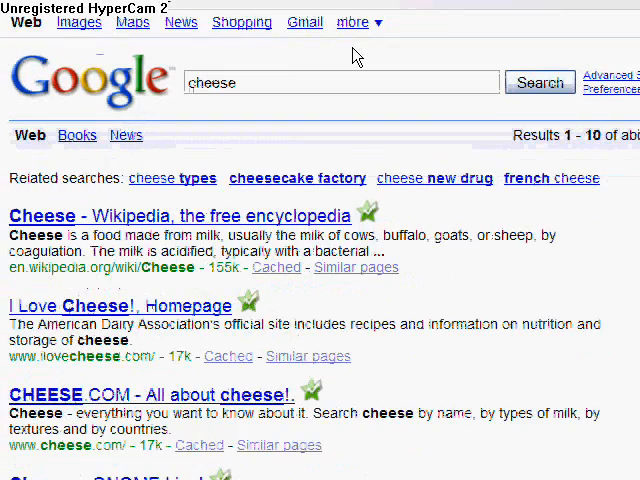
{"action": "scroll", "scroll_direction": "down", "scroll_amount": 3}
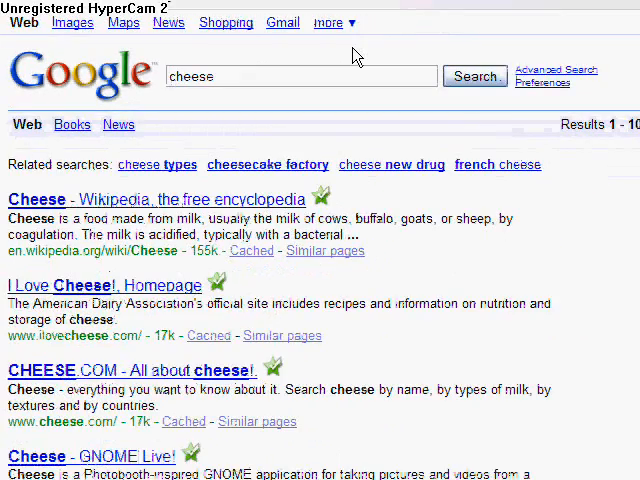